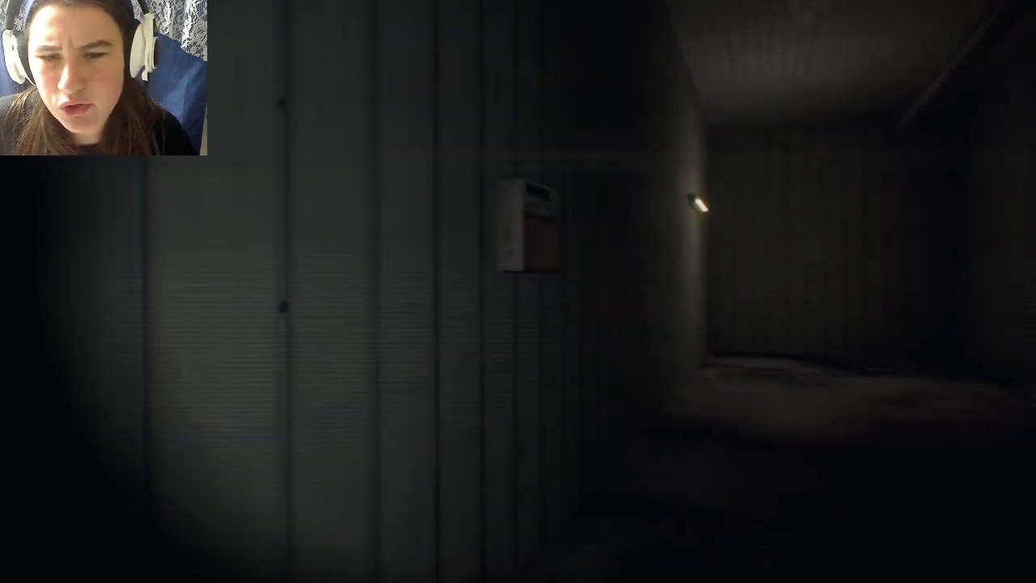
mouse_move(518, 292)
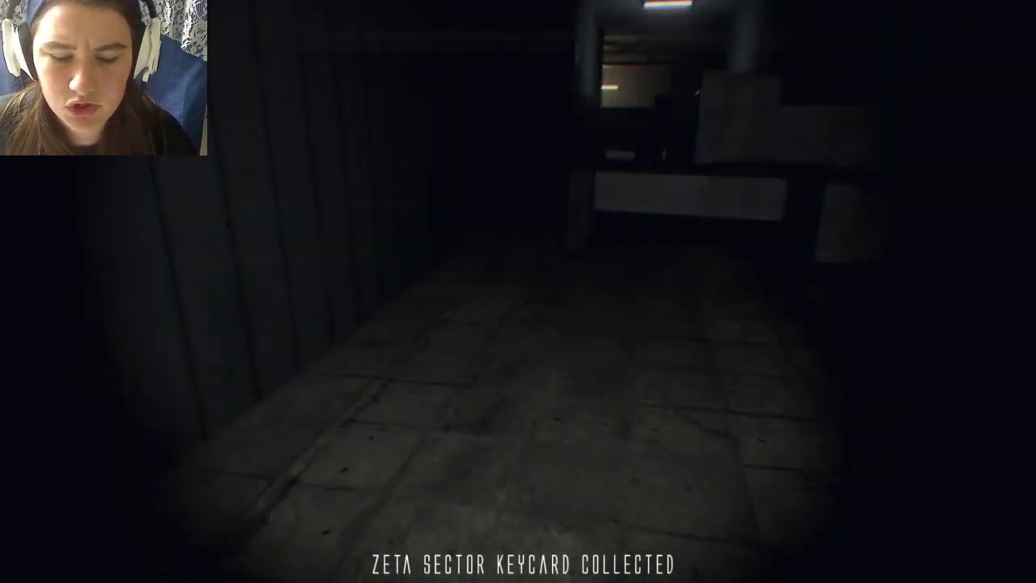
mouse_move(518, 291)
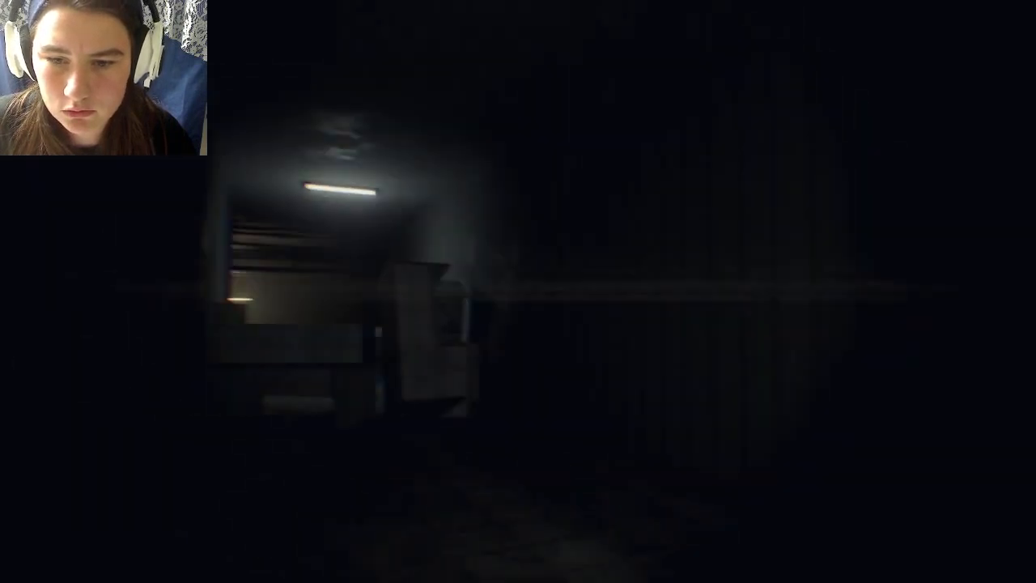
mouse_move(518, 291)
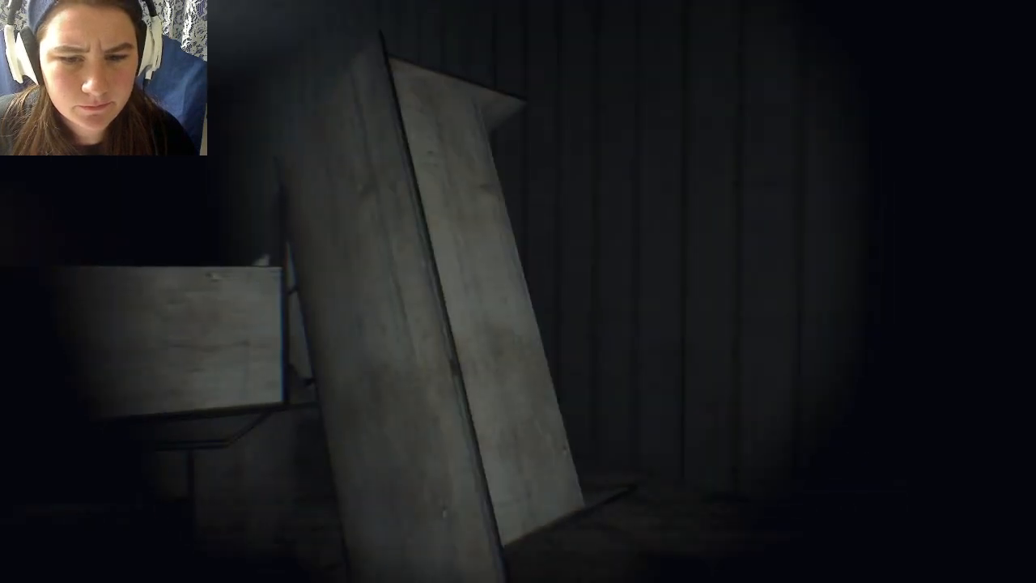
mouse_move(518, 292)
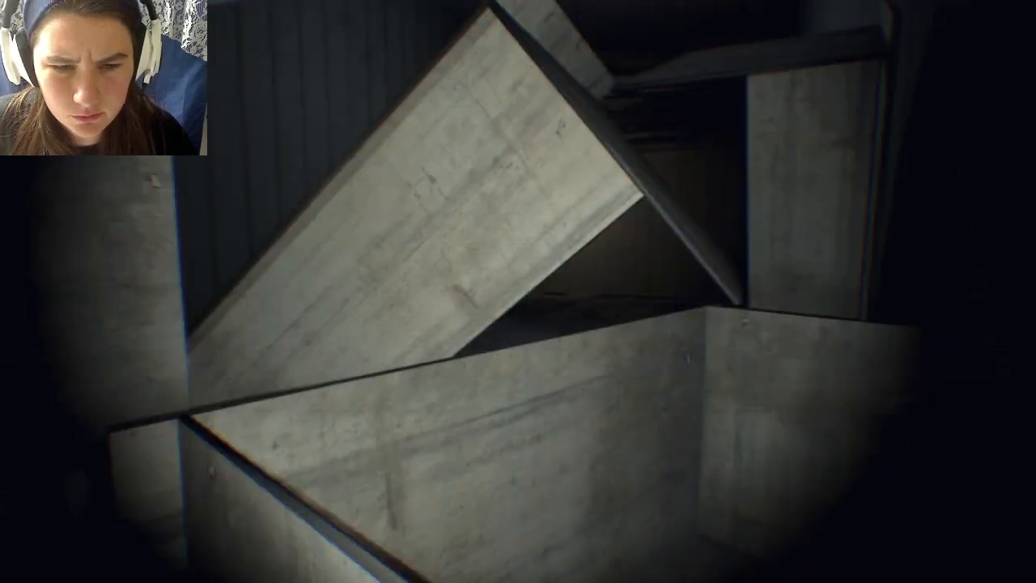
mouse_move(518, 292)
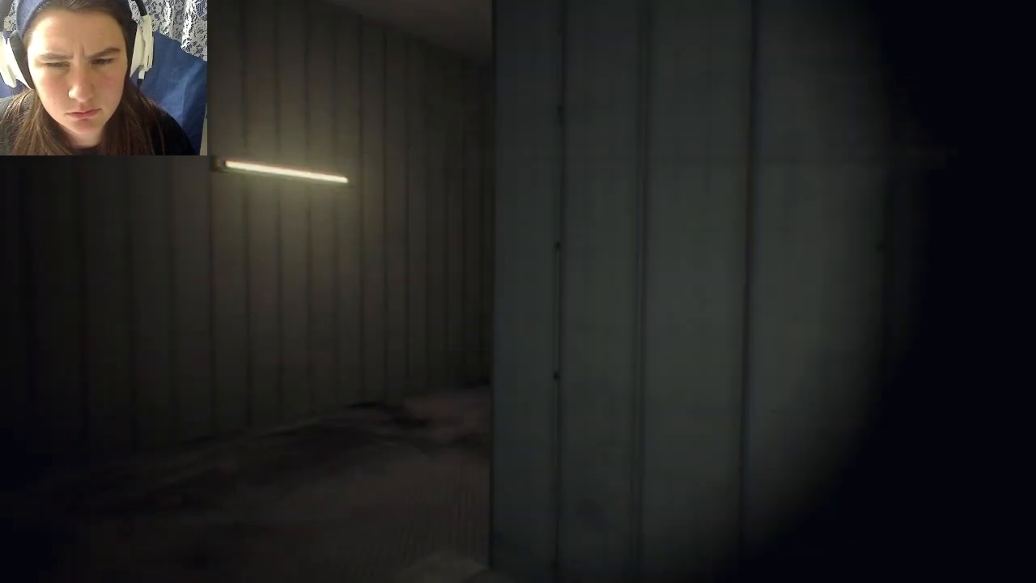
mouse_move(518, 292)
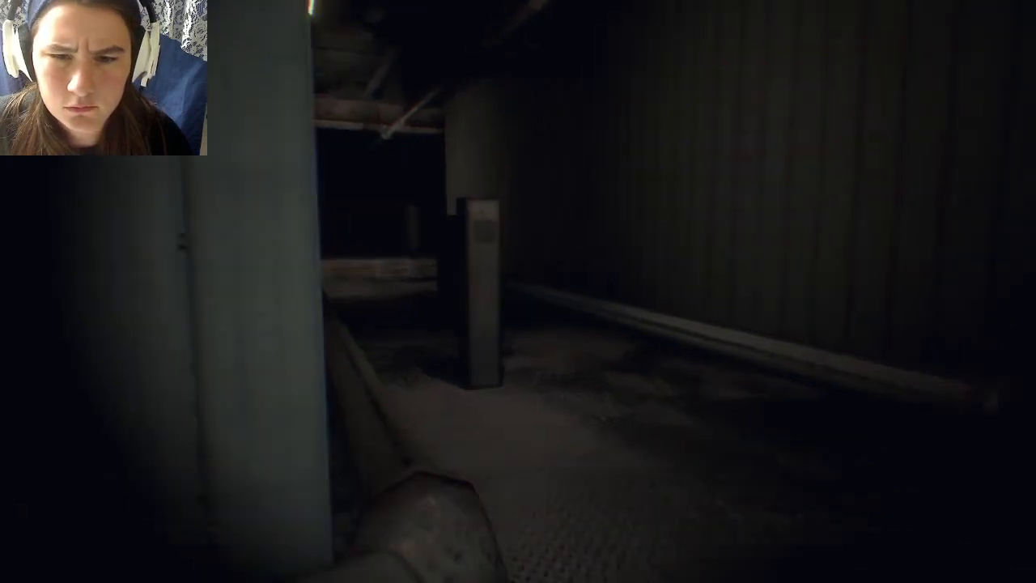
mouse_move(518, 291)
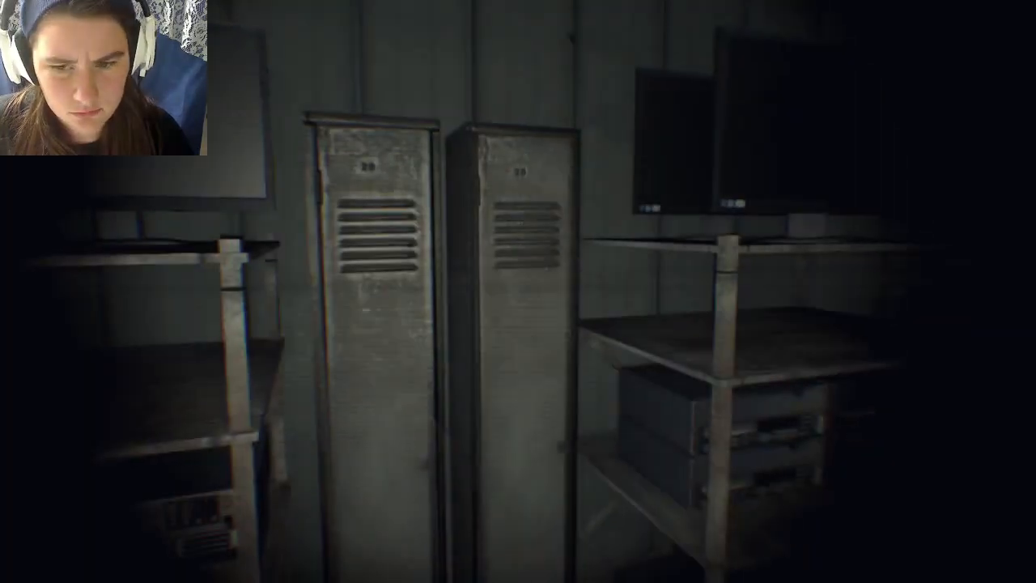
mouse_move(518, 291)
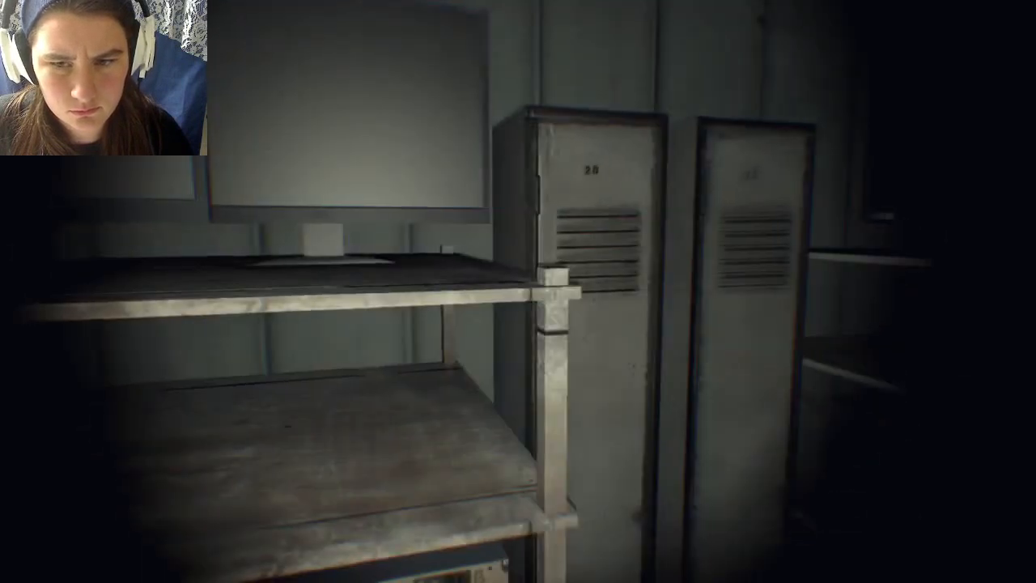
mouse_move(518, 291)
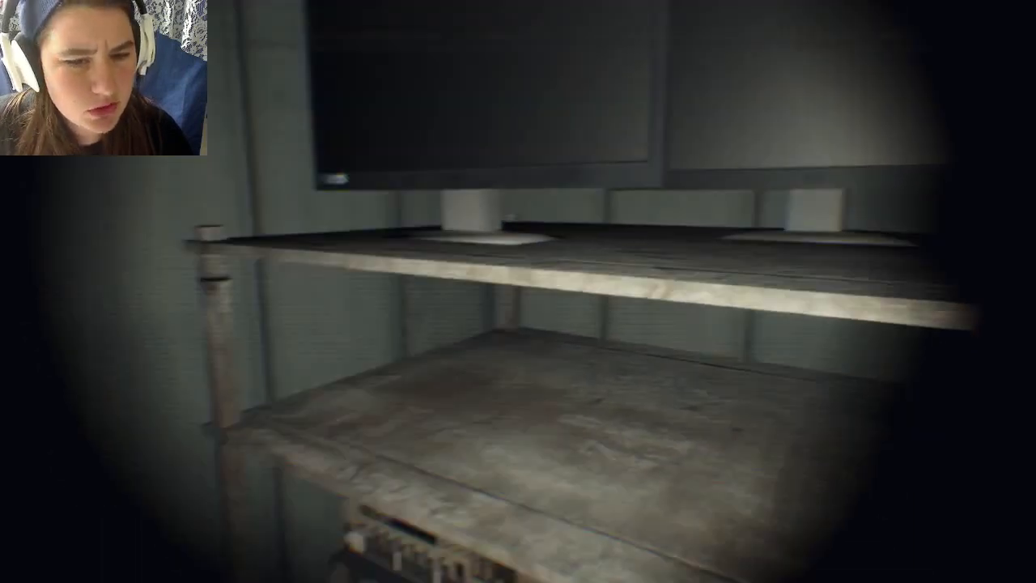
mouse_move(518, 291)
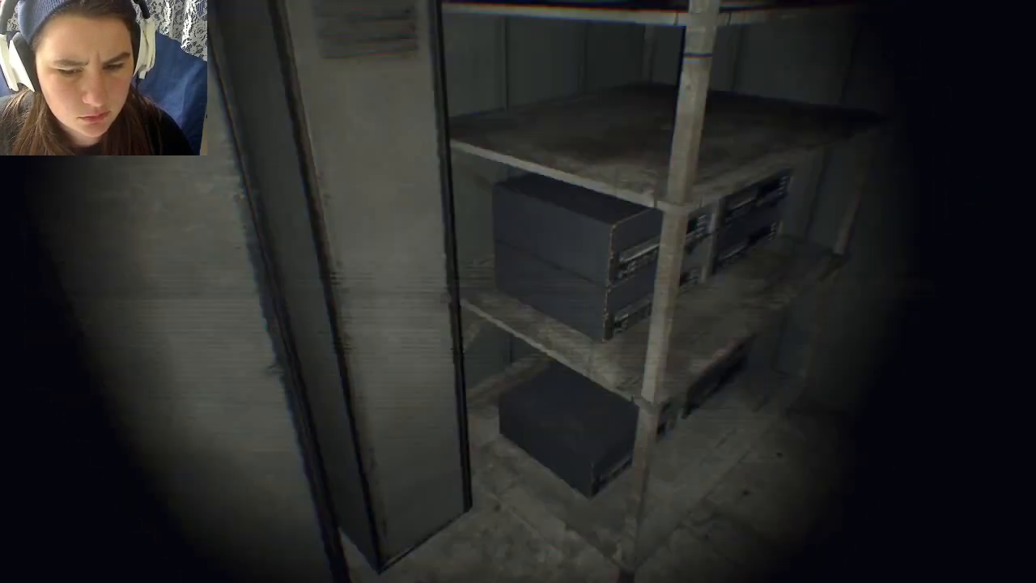
mouse_move(518, 291)
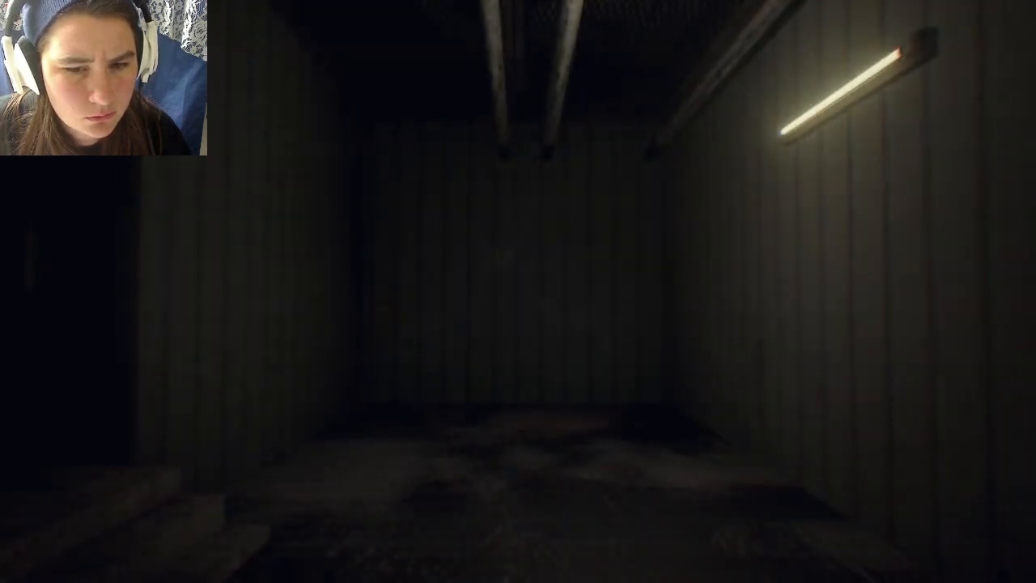
mouse_move(518, 291)
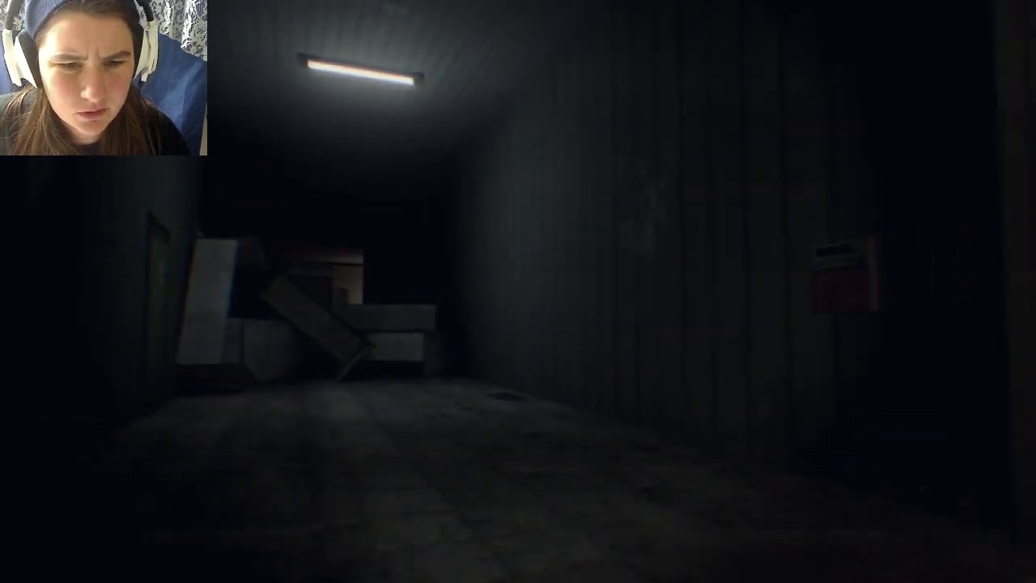
mouse_move(518, 292)
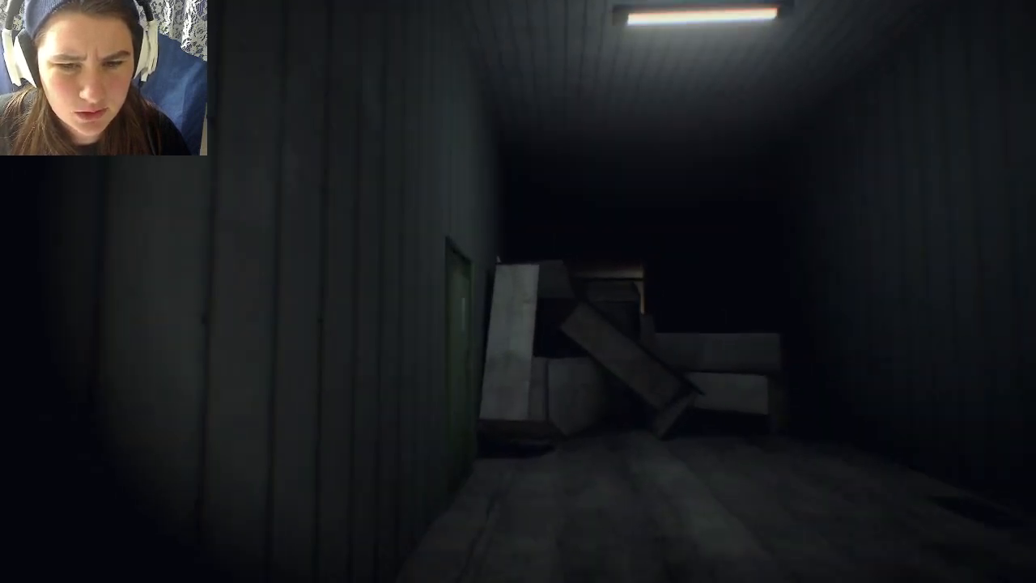
mouse_move(518, 291)
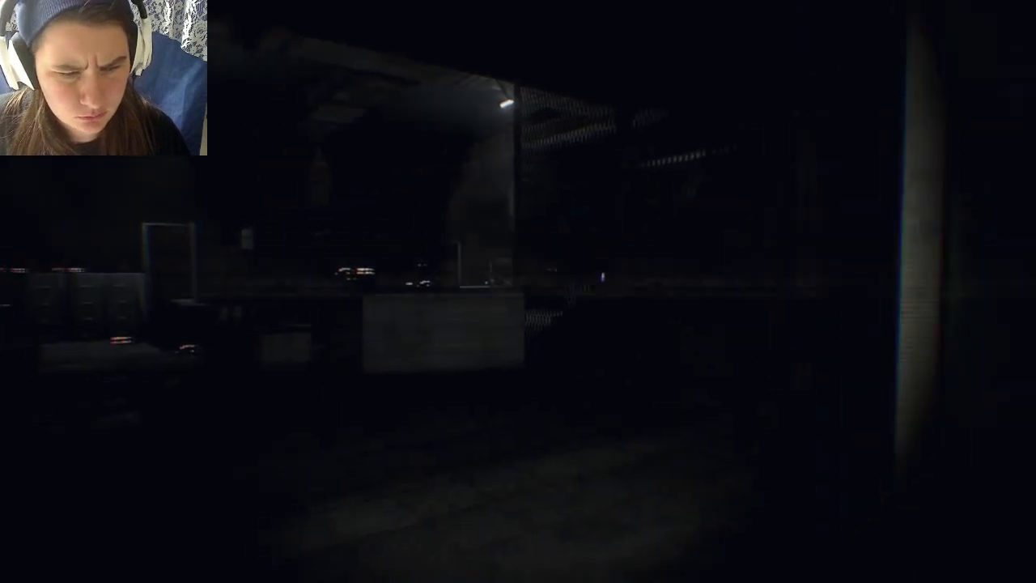
mouse_move(518, 291)
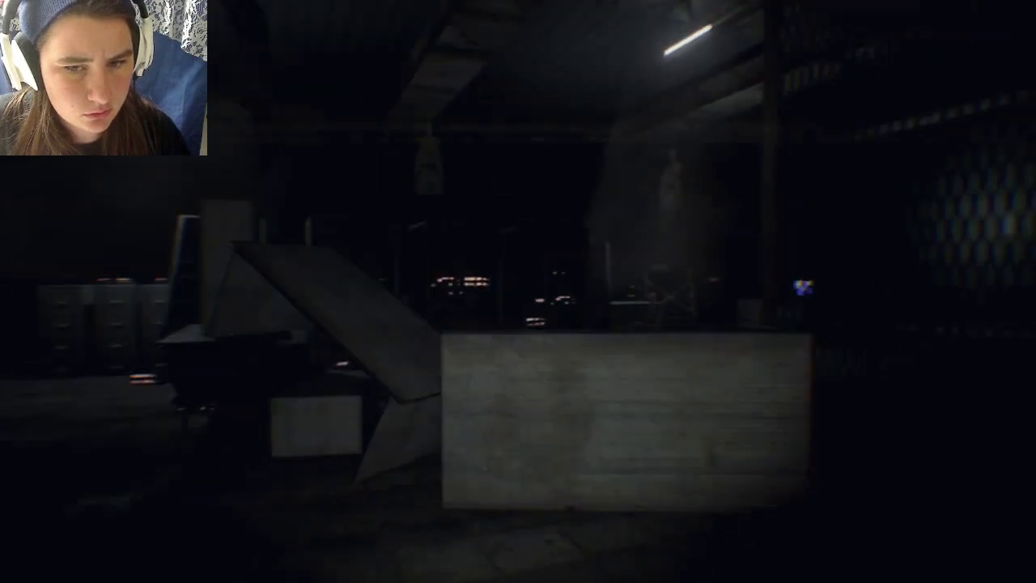
mouse_move(518, 291)
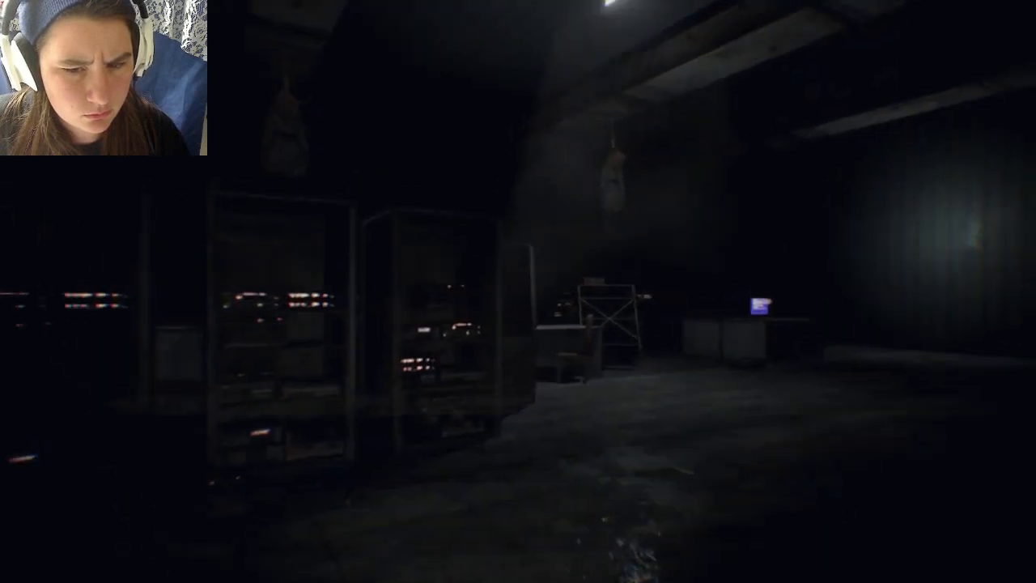
mouse_move(518, 291)
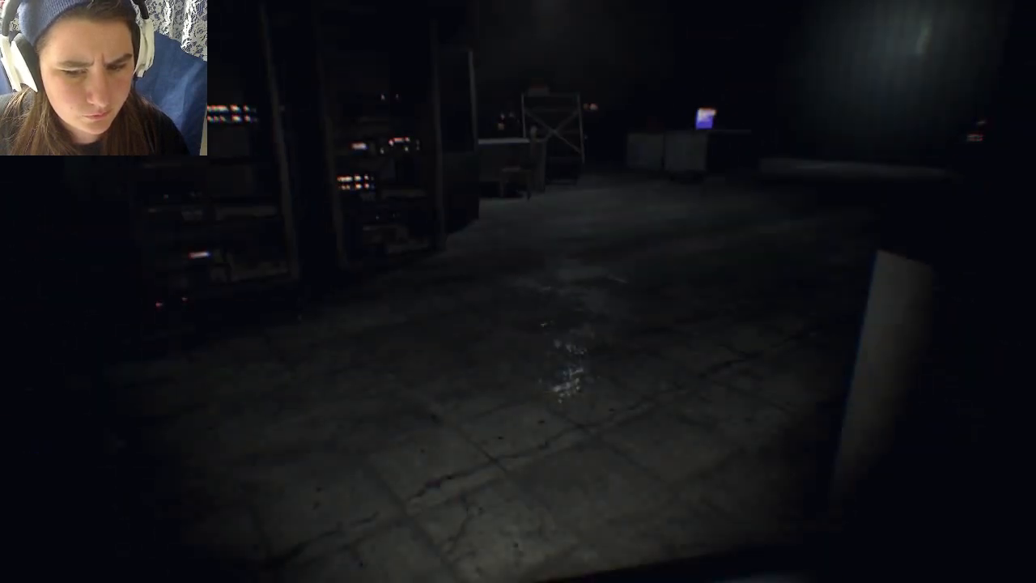
mouse_move(518, 291)
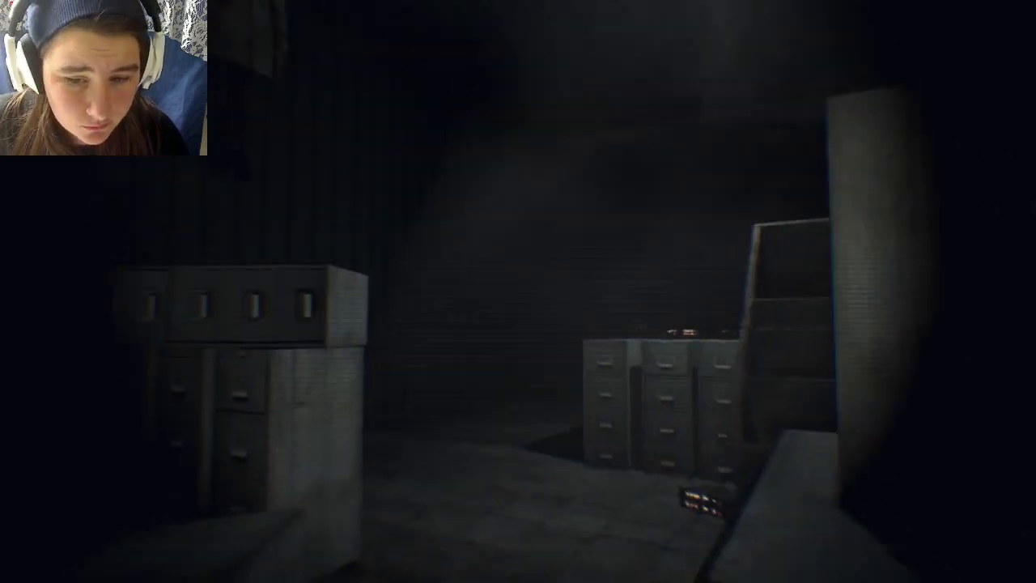
mouse_move(518, 291)
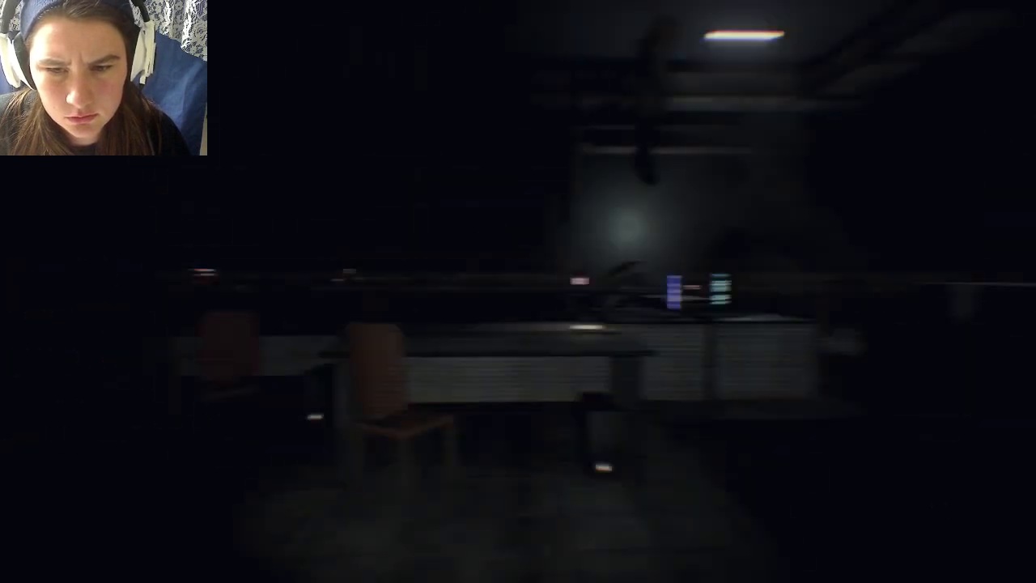
mouse_move(518, 291)
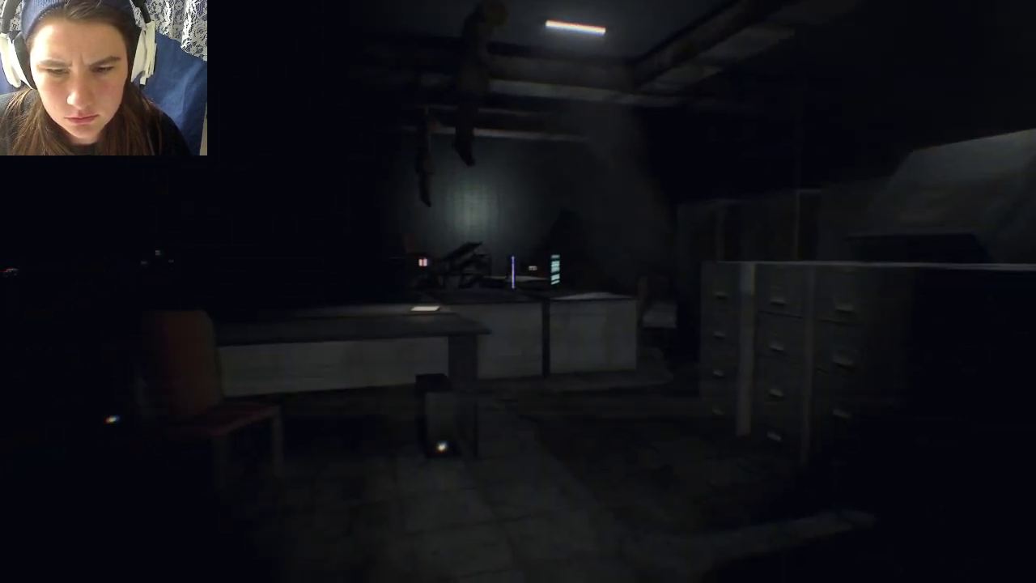